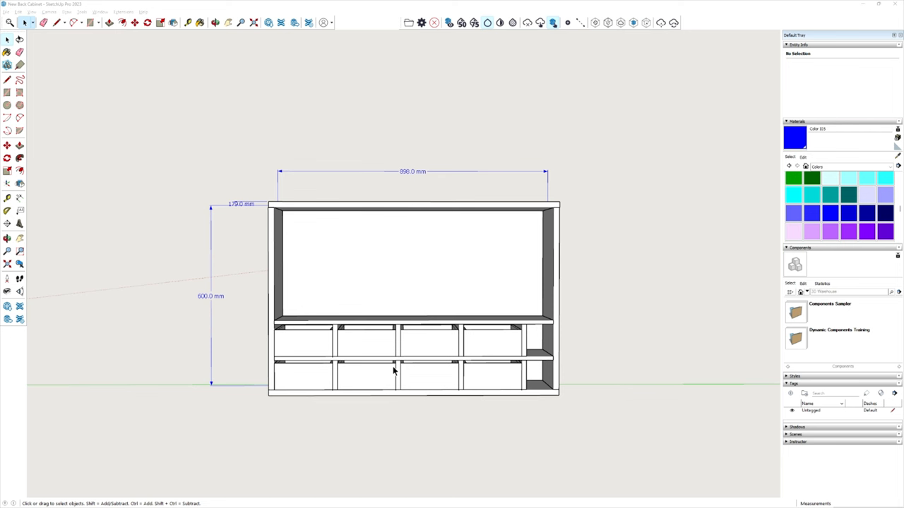
{"action": "mouse_move", "coordinate": [459, 343]}
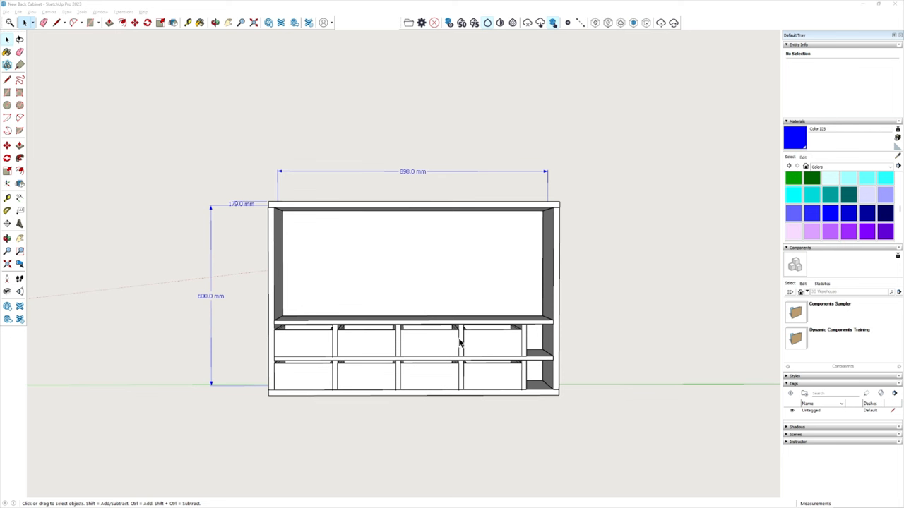
{"action": "mouse_move", "coordinate": [496, 380]}
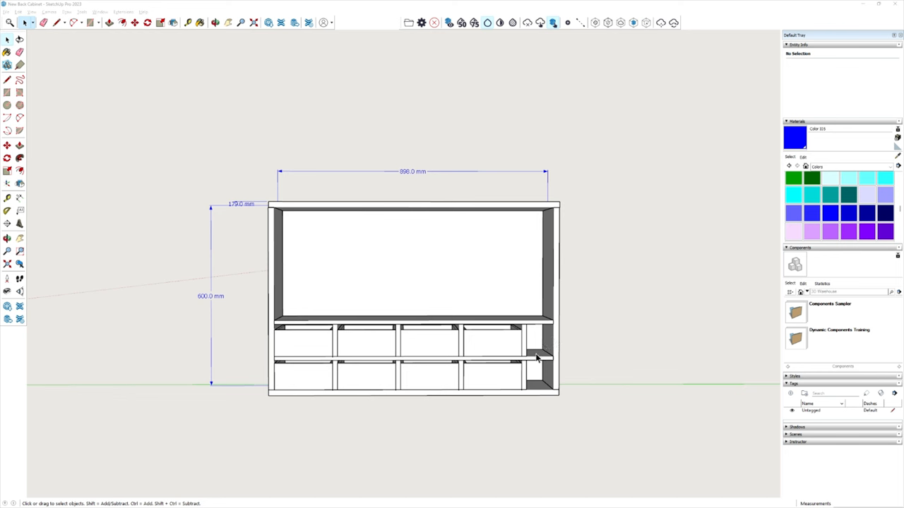
{"action": "mouse_move", "coordinate": [541, 383]}
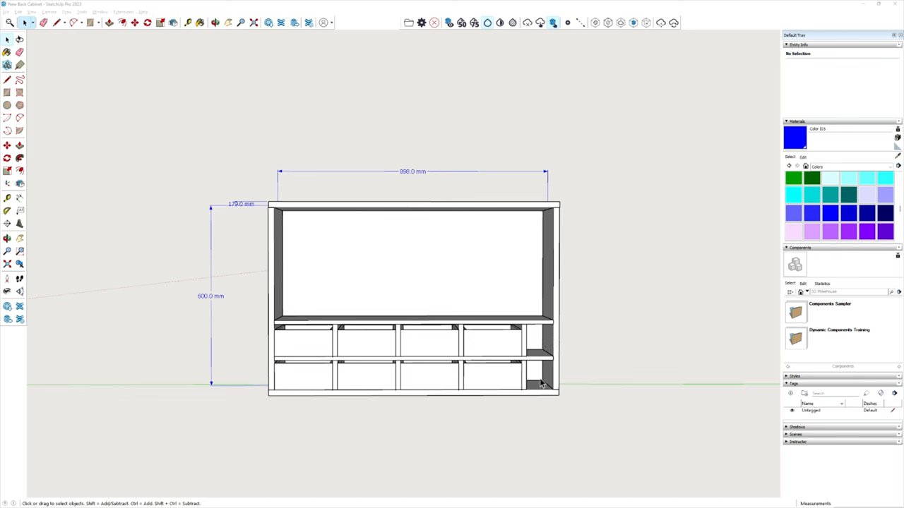
{"action": "mouse_move", "coordinate": [617, 348]}
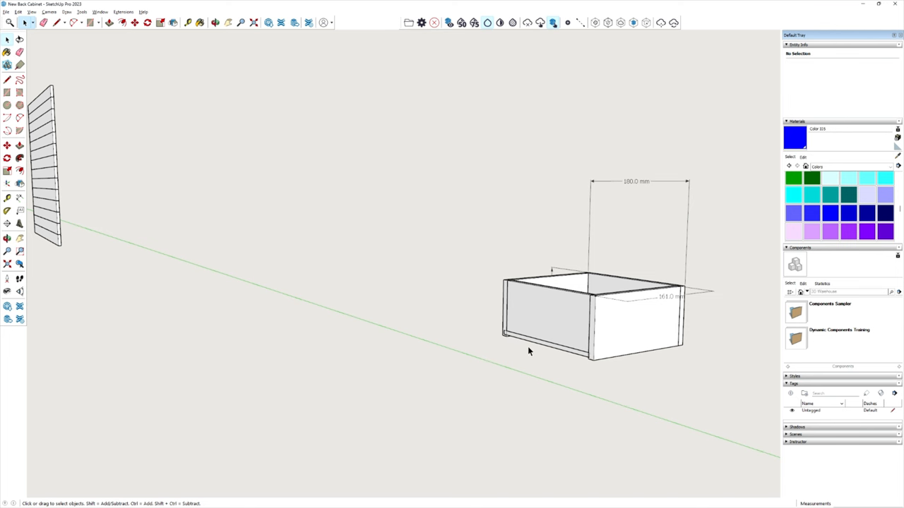
{"action": "mouse_move", "coordinate": [692, 332]}
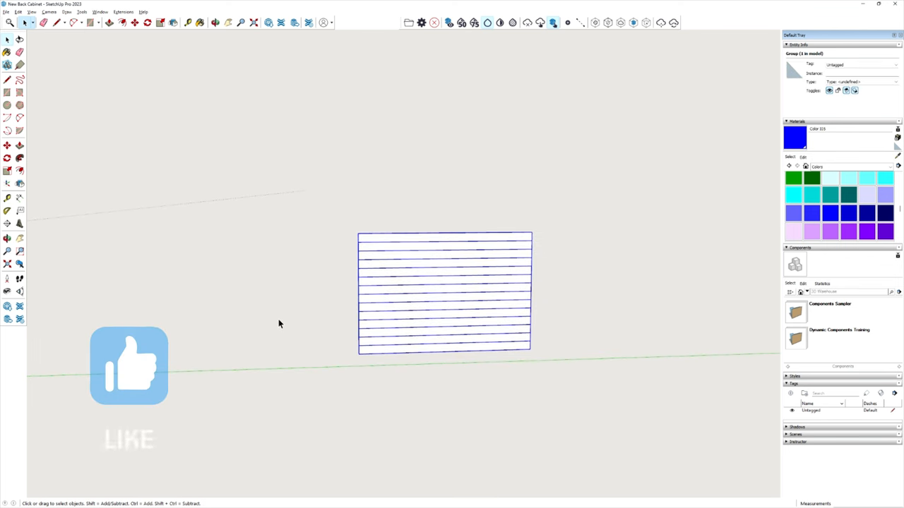
{"action": "mouse_move", "coordinate": [434, 247]}
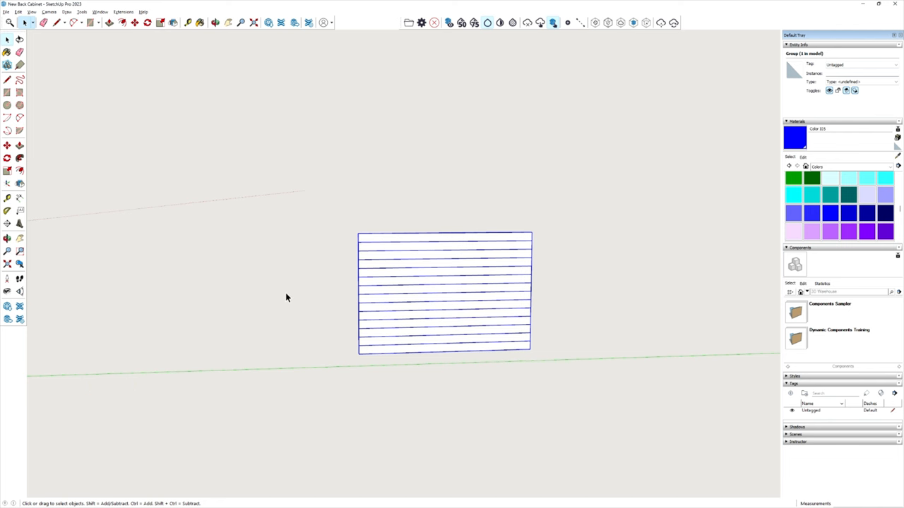
Step: Select the slatted panel group while viewing it face-on
{"action": "left_click", "coordinate": [126, 313]}
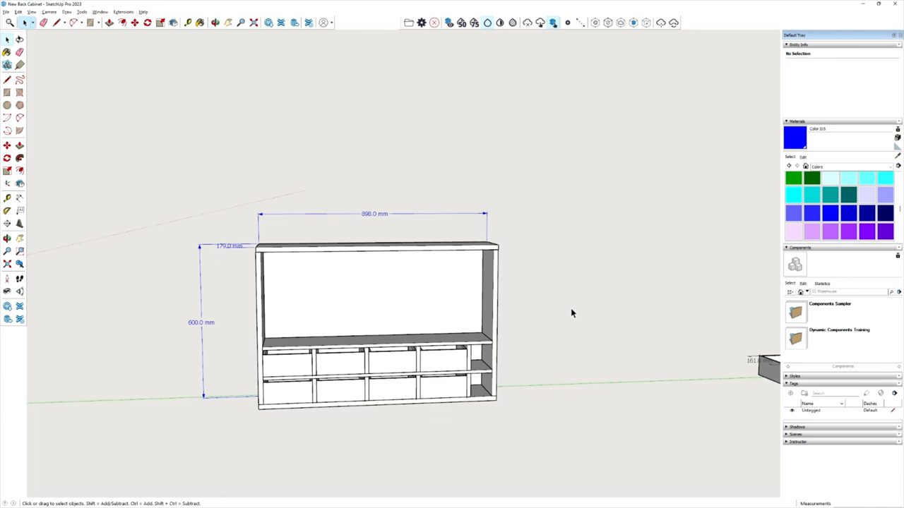
{"action": "mouse_move", "coordinate": [401, 295]}
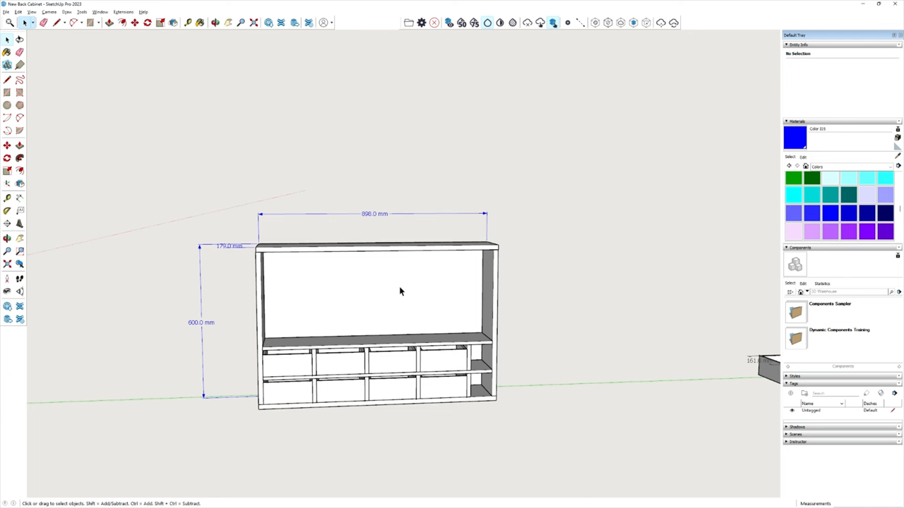
{"action": "mouse_move", "coordinate": [421, 283]}
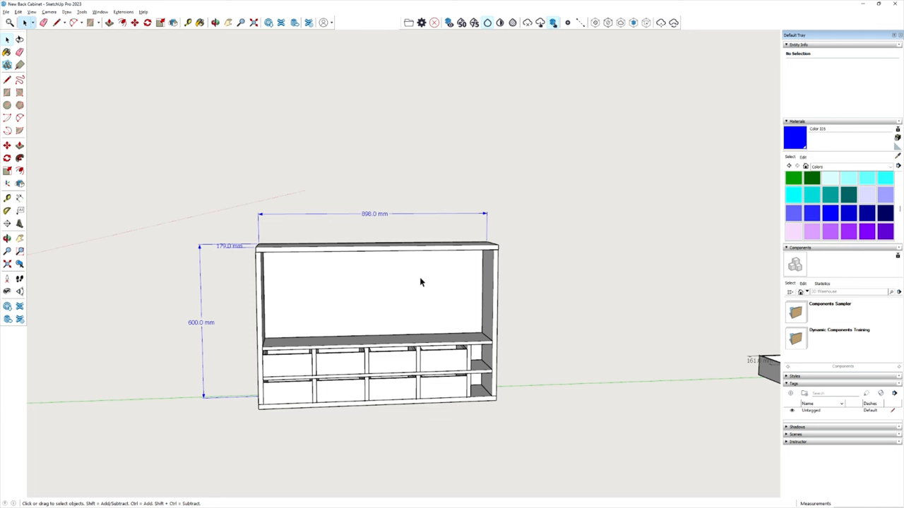
{"action": "mouse_move", "coordinate": [431, 291]}
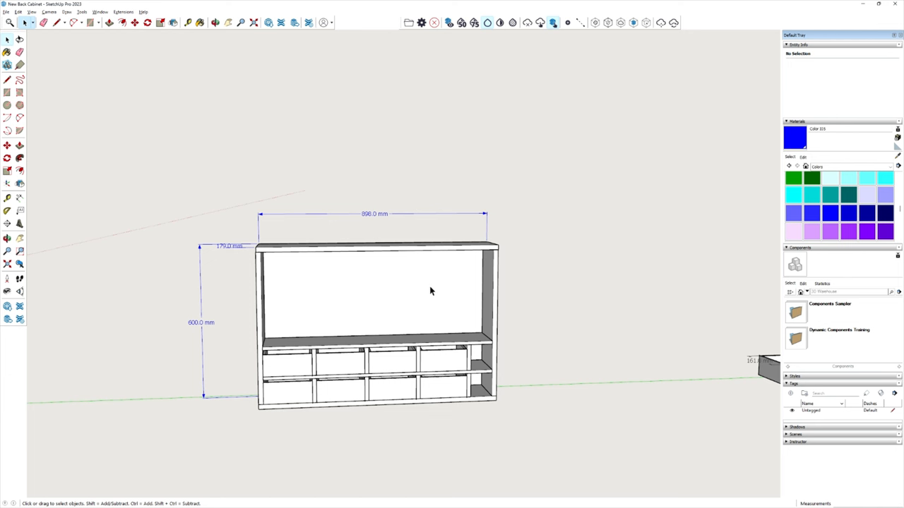
{"action": "mouse_move", "coordinate": [424, 286]}
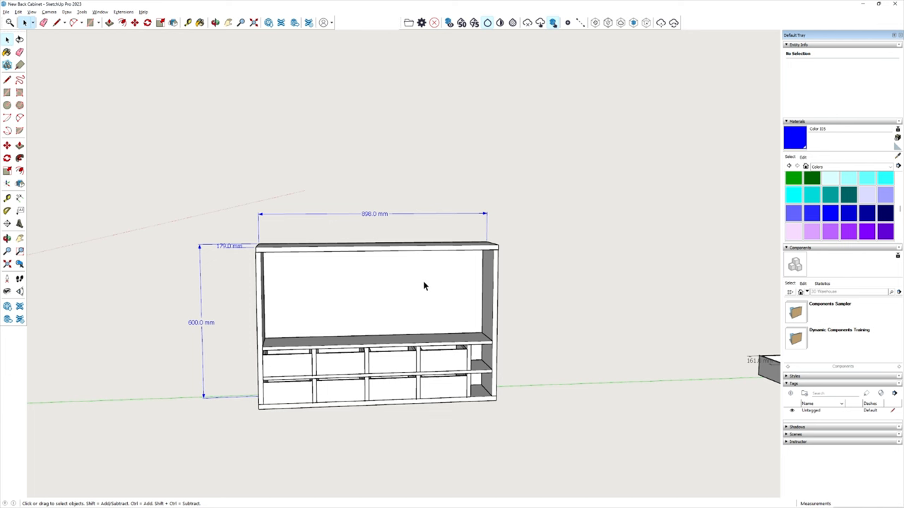
{"action": "mouse_move", "coordinate": [422, 279]}
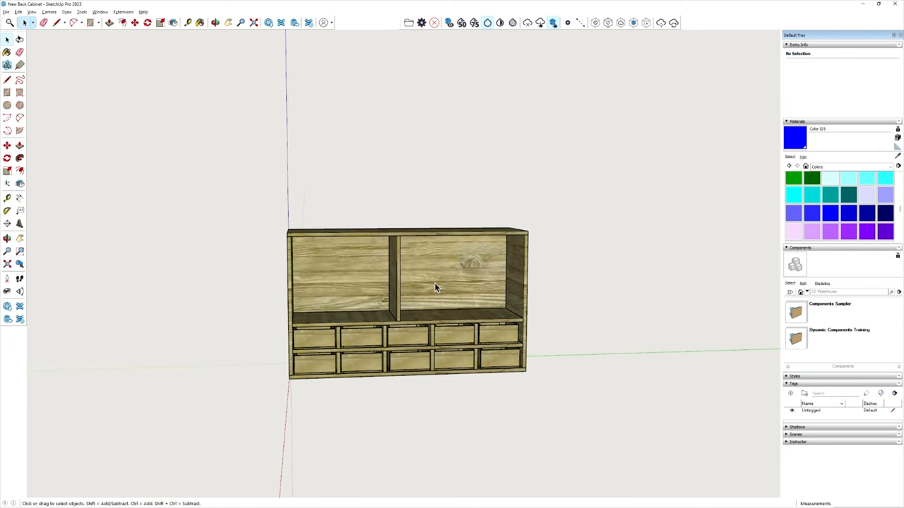
{"action": "mouse_move", "coordinate": [333, 367]}
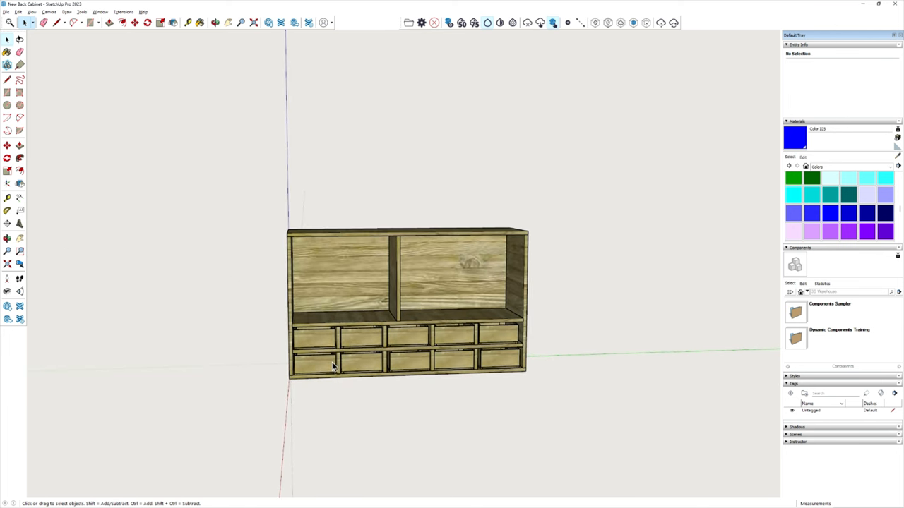
{"action": "mouse_move", "coordinate": [383, 365]}
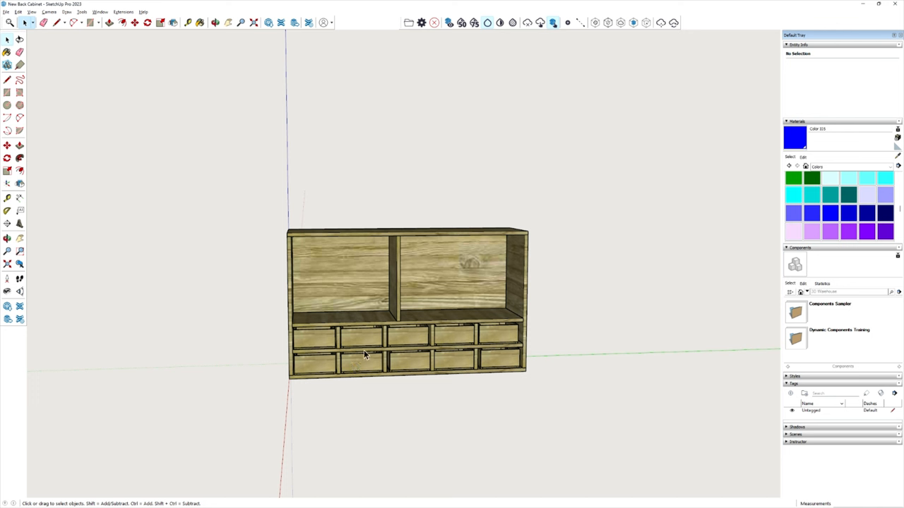
{"action": "mouse_move", "coordinate": [367, 345]}
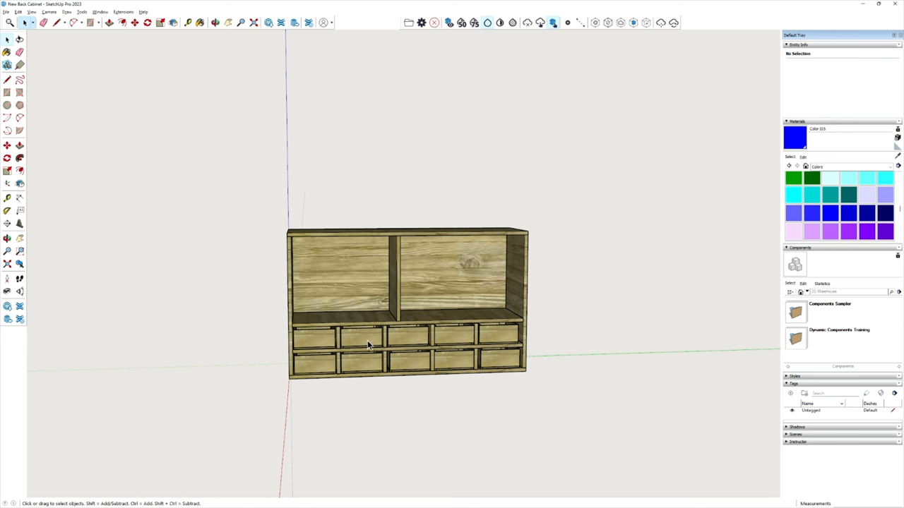
{"action": "mouse_move", "coordinate": [333, 323]}
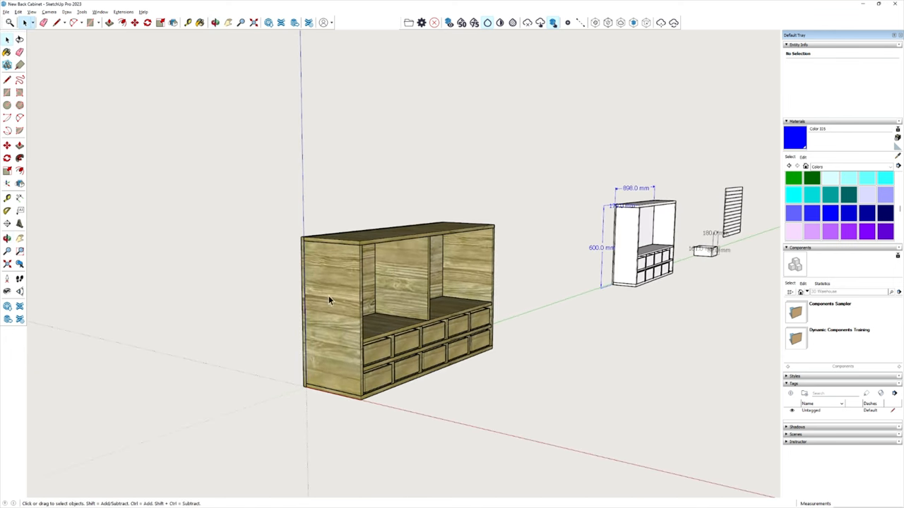
{"action": "mouse_move", "coordinate": [399, 290]}
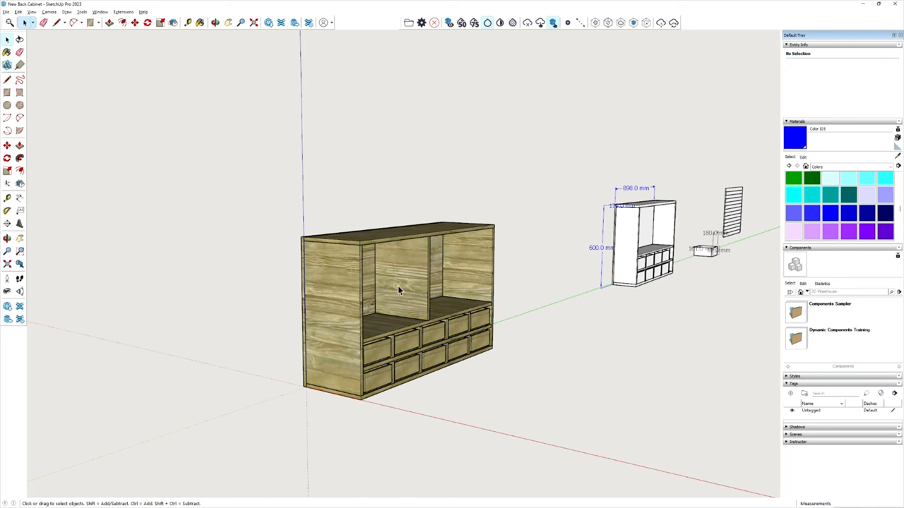
{"action": "mouse_move", "coordinate": [403, 280]}
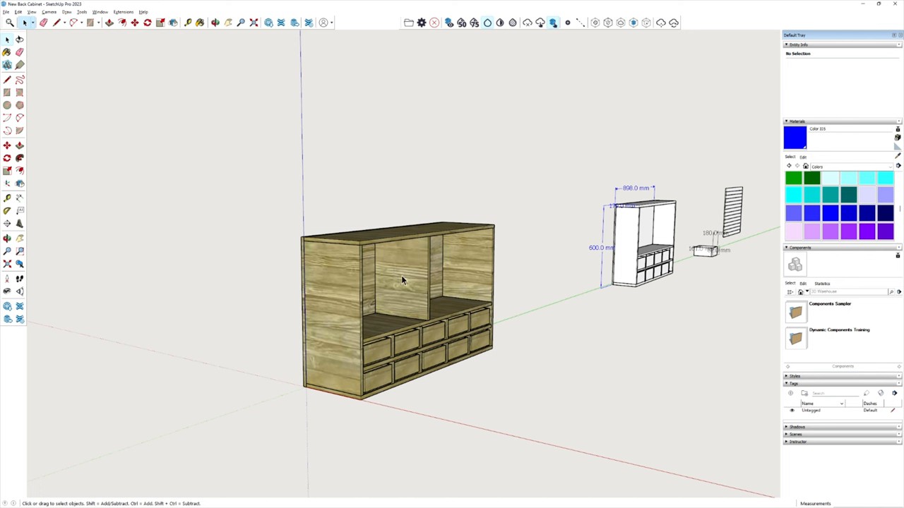
{"action": "mouse_move", "coordinate": [405, 274]}
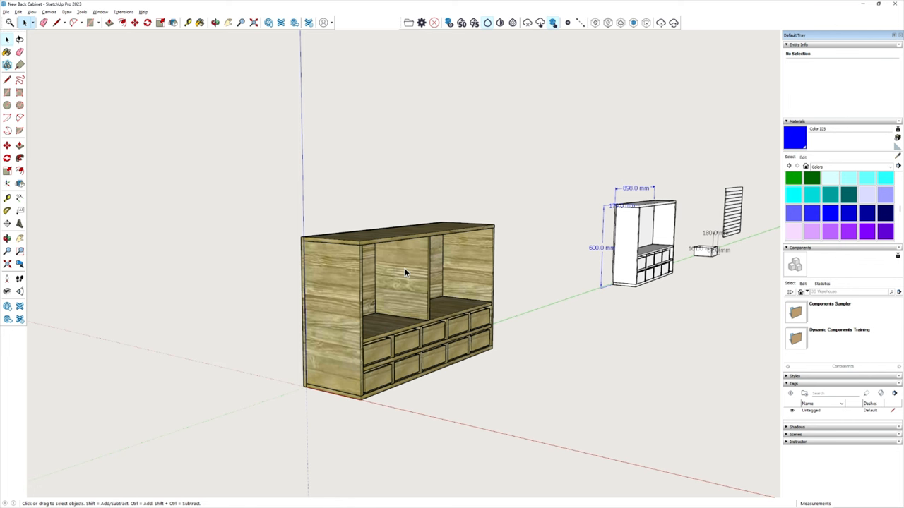
{"action": "mouse_move", "coordinate": [682, 273]}
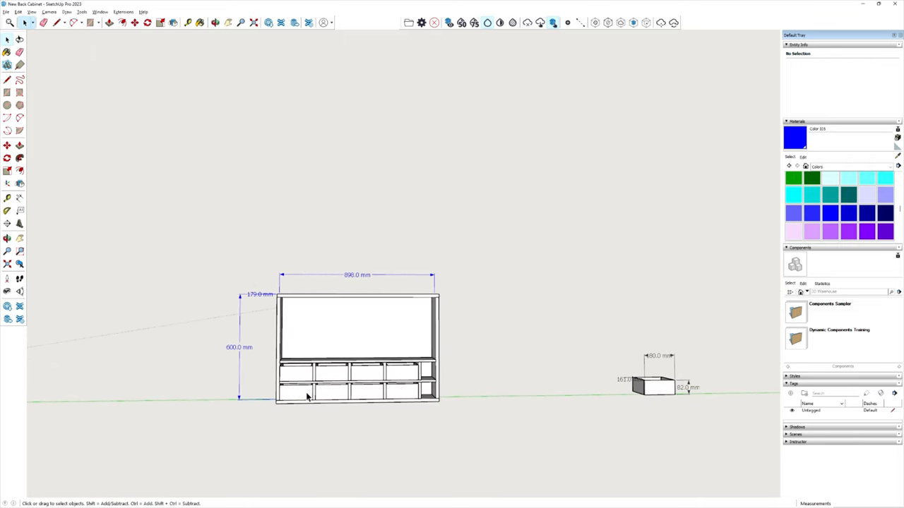
{"action": "mouse_move", "coordinate": [210, 245]}
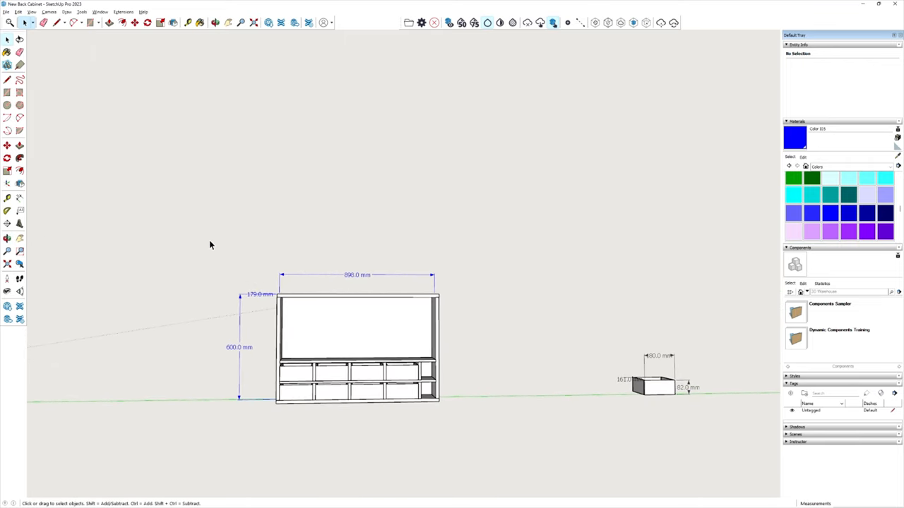